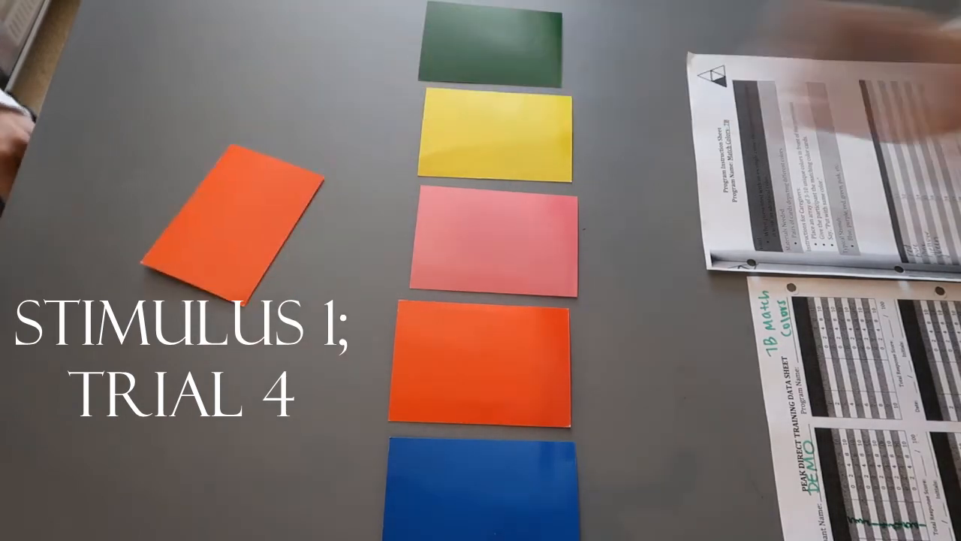
{"action": "left_click_drag", "start_coordinate": [225, 217], "coordinate": [466, 361]}
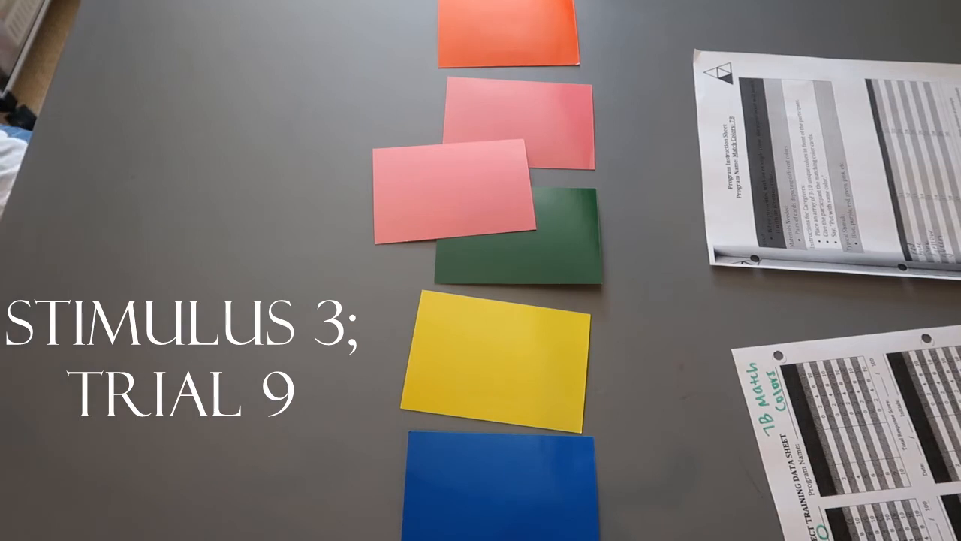
{"action": "left_click_drag", "start_coordinate": [443, 187], "coordinate": [240, 172]}
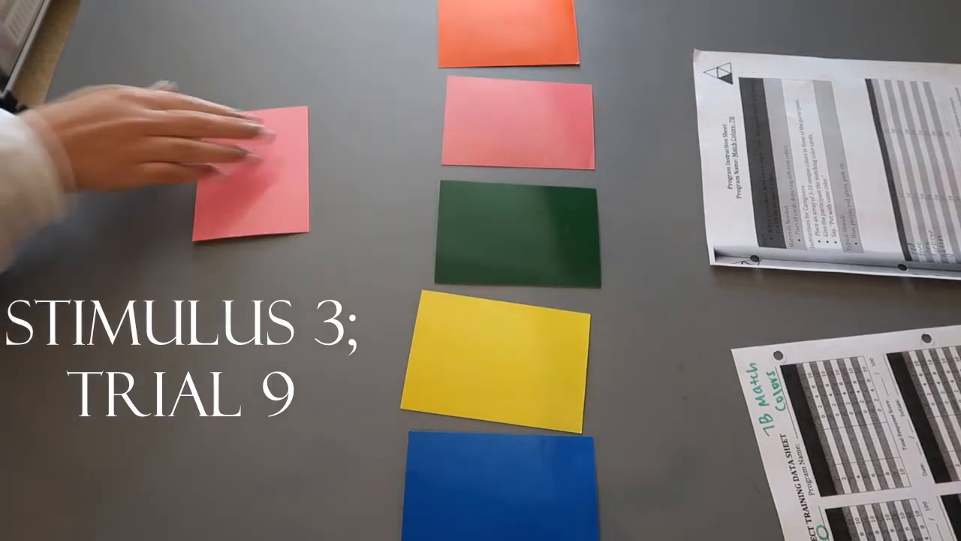